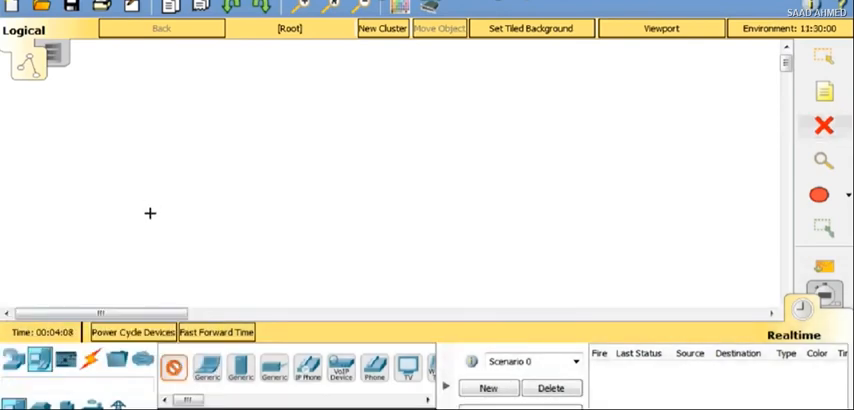
# Add a Router-PT and two PC-PT devices, PC2 and PC3, onto the workspace.
pyautogui.click(150, 212)
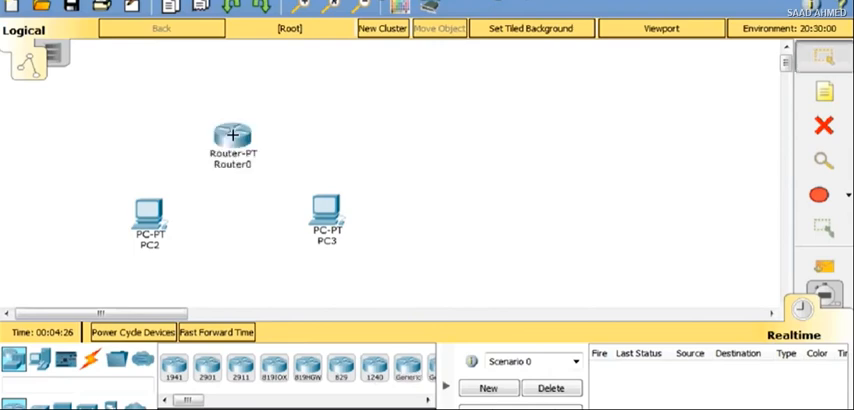
pyautogui.moveTo(234, 142)
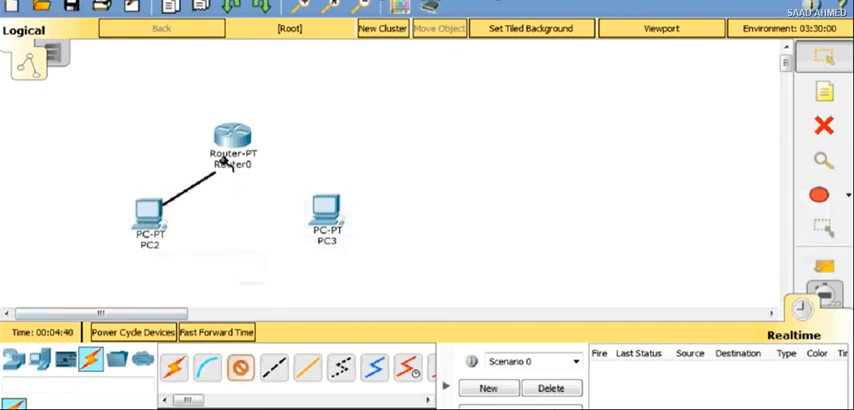
# Run a crossover cable from PC2 to Router0's FastEthernet0/0 port.
pyautogui.click(232, 140)
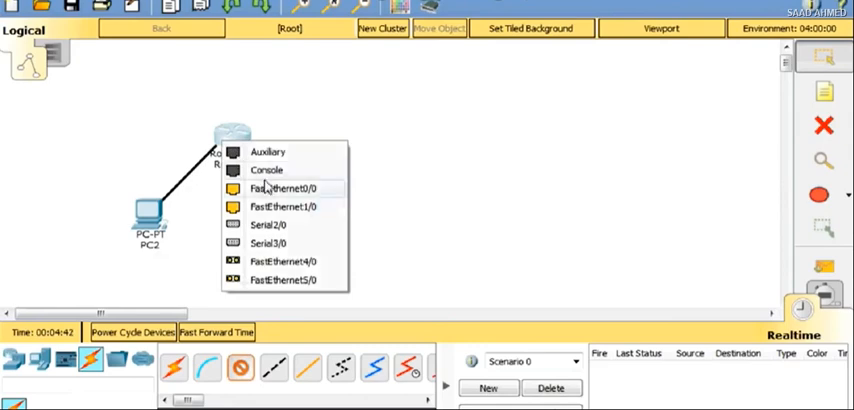
pyautogui.click(284, 188)
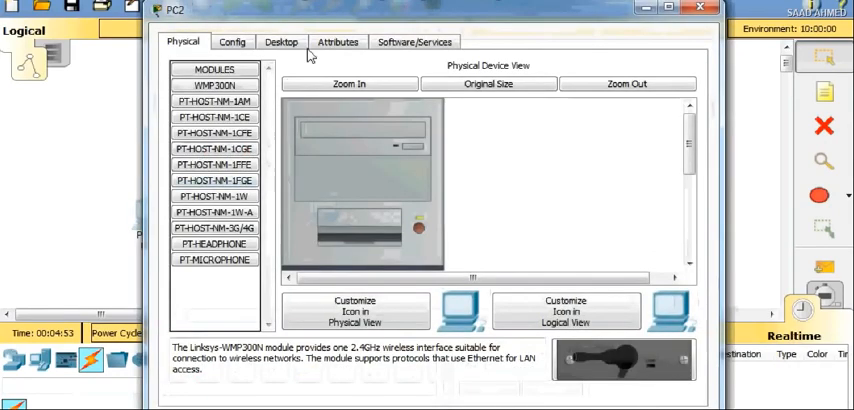
# Give PC2 a static 192.168.1 address with subnet mask 255.255.255.0.
pyautogui.click(280, 42)
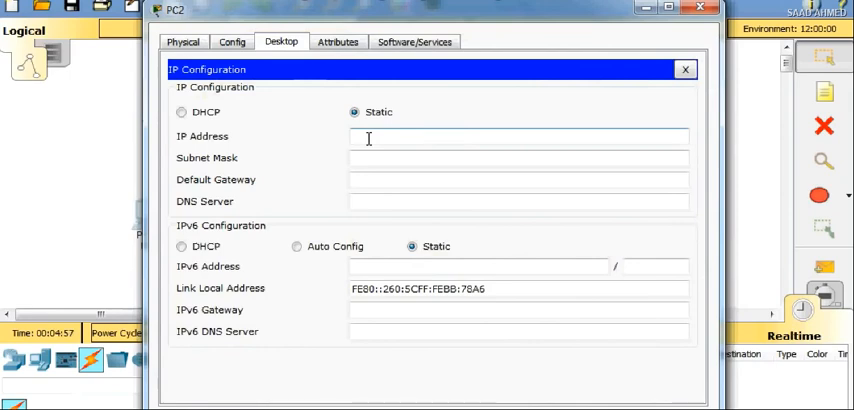
pyautogui.write('192.168.1.')
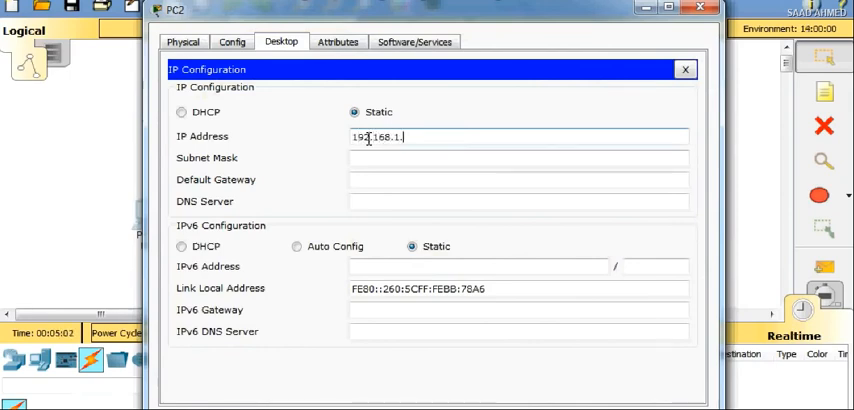
pyautogui.write('255.255.255.0')
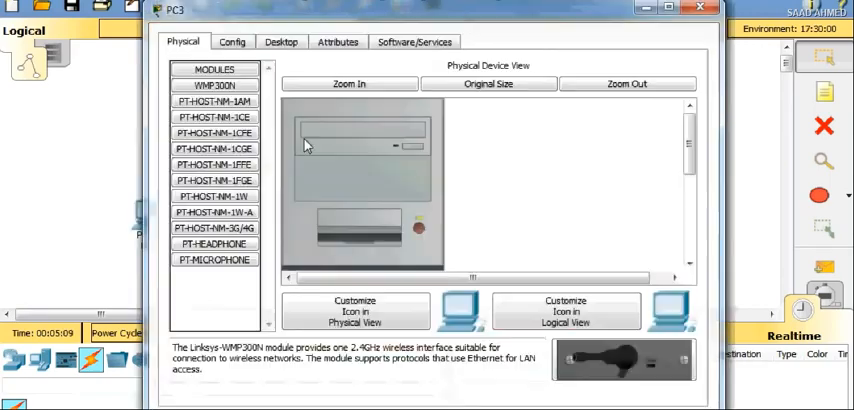
# Give PC3 a static 192.168.2 address with subnet mask 255.255.255.0.
pyautogui.click(280, 42)
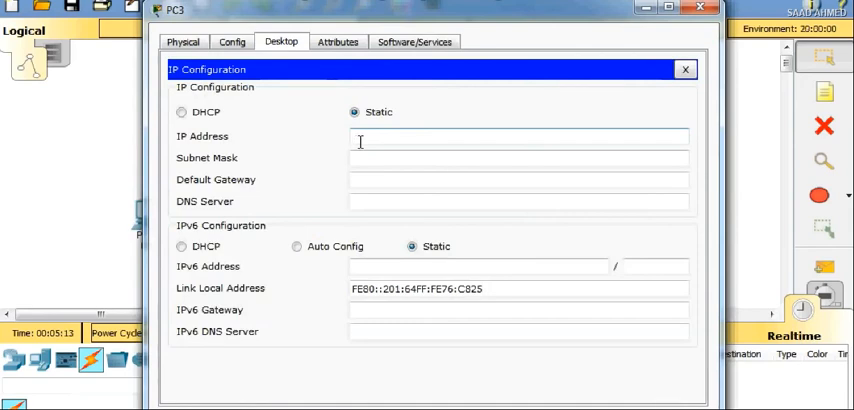
pyautogui.write('192.168.2.1')
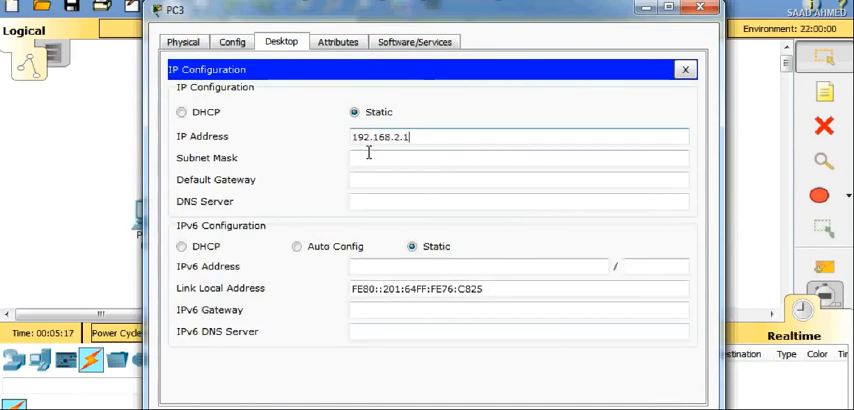
pyautogui.write('255.255.255.0')
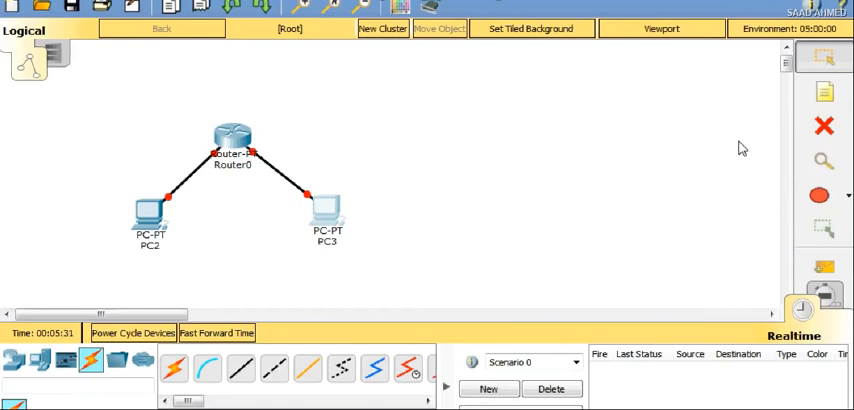
pyautogui.moveTo(244, 156)
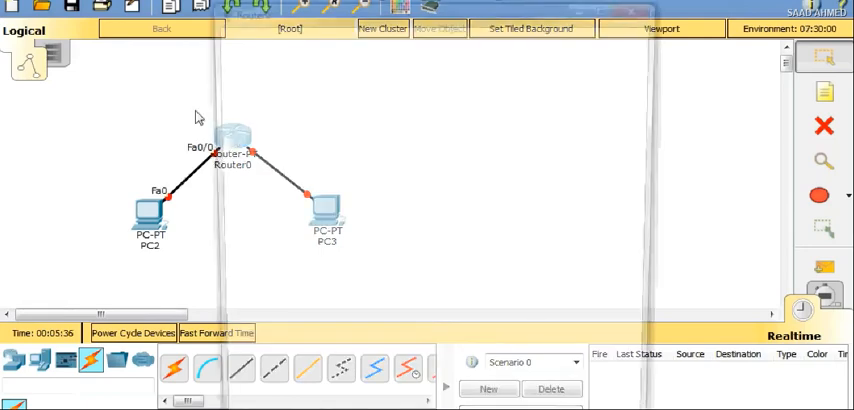
# Set Router0's FastEthernet0/0 to 192.168.1.10, mask 255.255.255.0, with the port on.
pyautogui.doubleClick(232, 136)
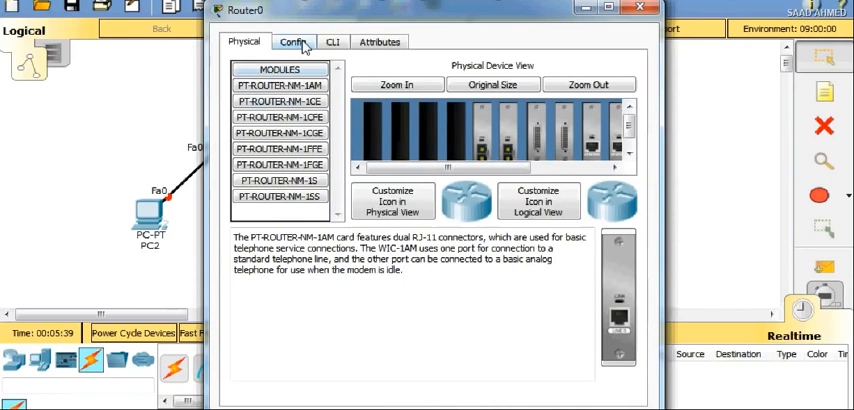
pyautogui.click(292, 42)
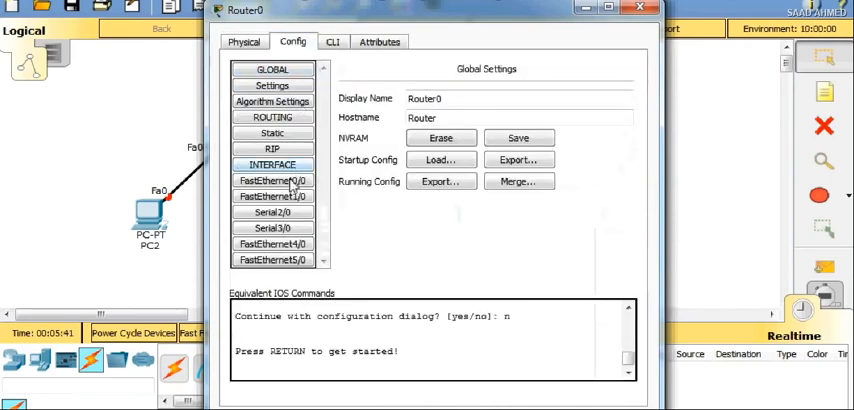
pyautogui.click(272, 180)
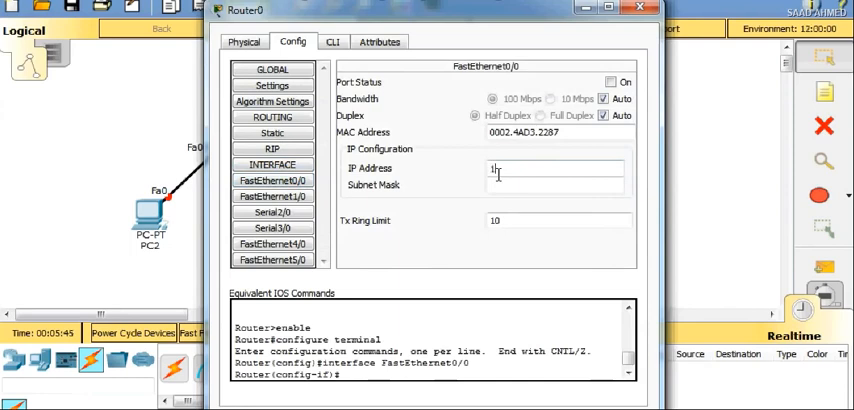
pyautogui.write('192.168.1.10')
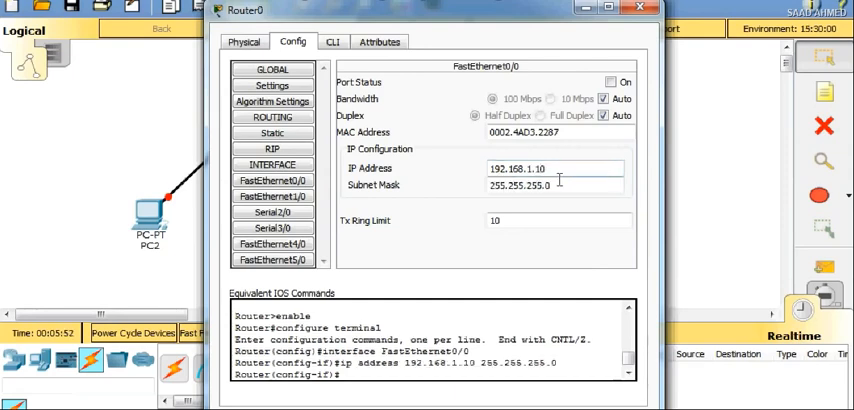
pyautogui.click(610, 82)
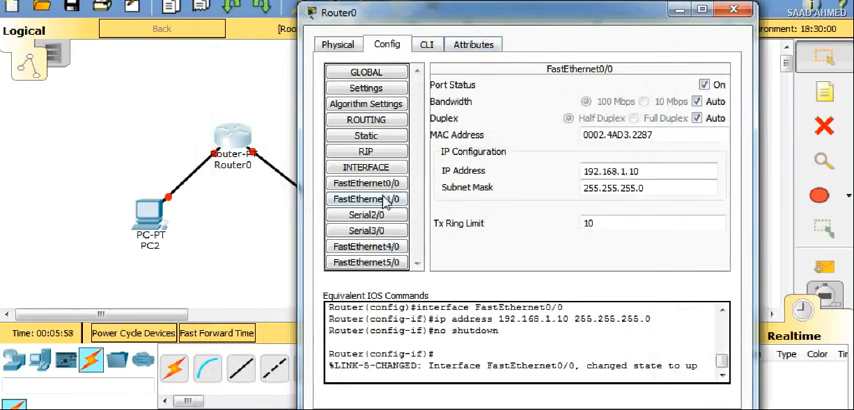
# Set Router0's FastEthernet1/0 to 192.168.2.10, mask 255.255.255.0, port on, and close the router.
pyautogui.click(366, 198)
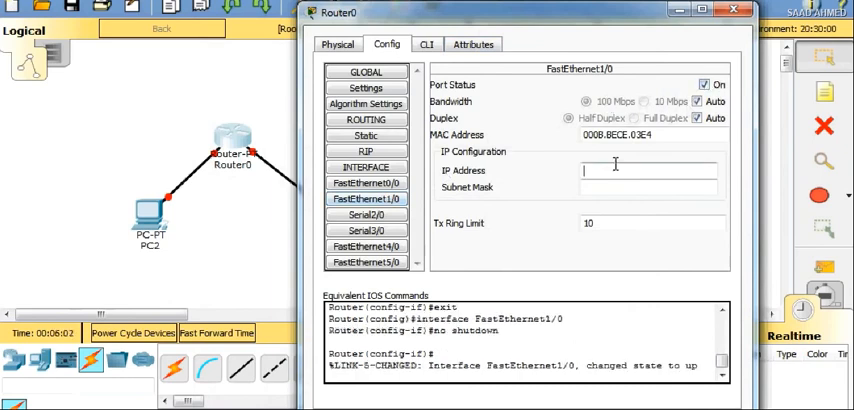
pyautogui.write('192.168.2.10')
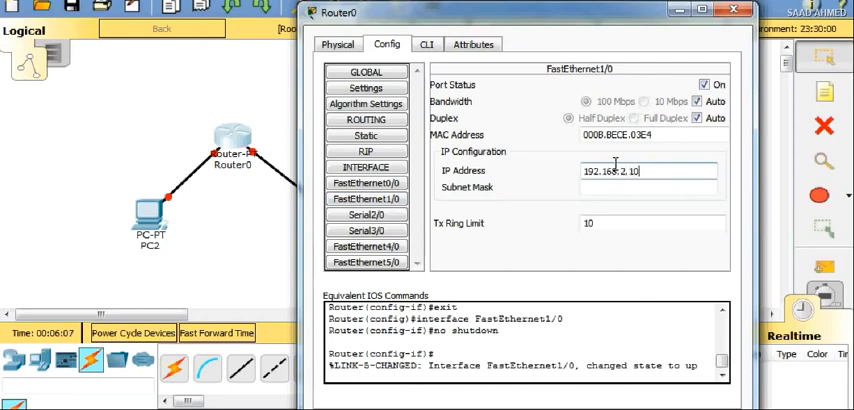
pyautogui.write('255.255.255.0')
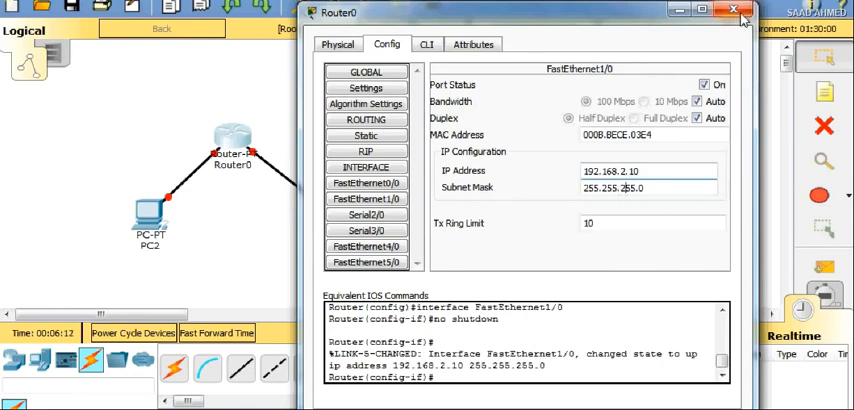
pyautogui.click(736, 12)
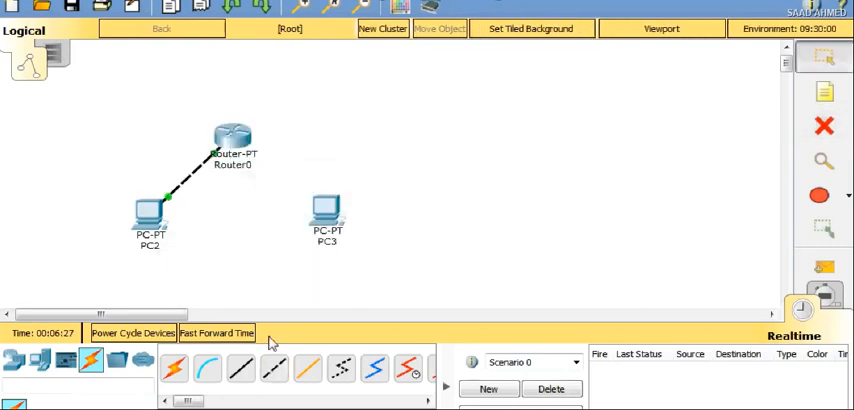
# Run a crossover cable from Router0 to PC3's FastEthernet0.
pyautogui.click(232, 136)
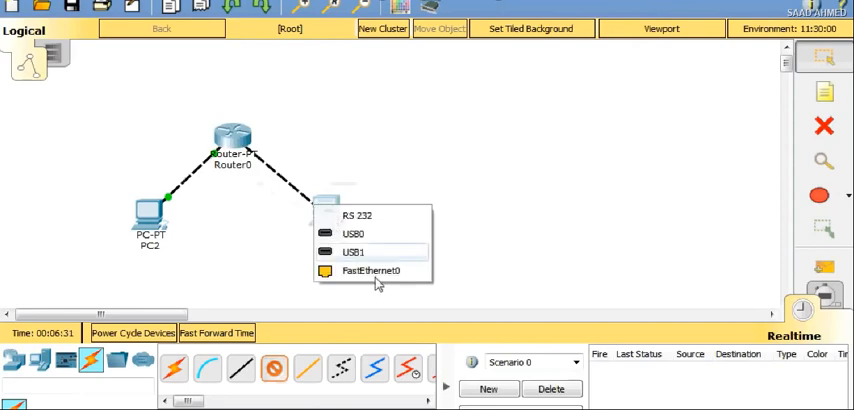
pyautogui.click(372, 272)
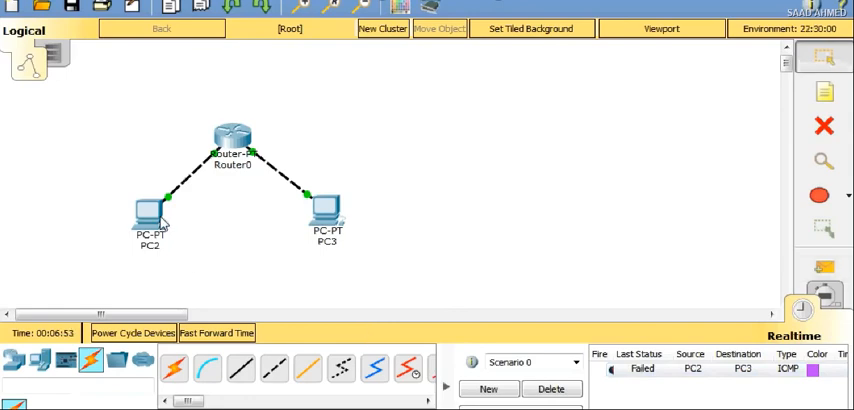
pyautogui.moveTo(150, 216)
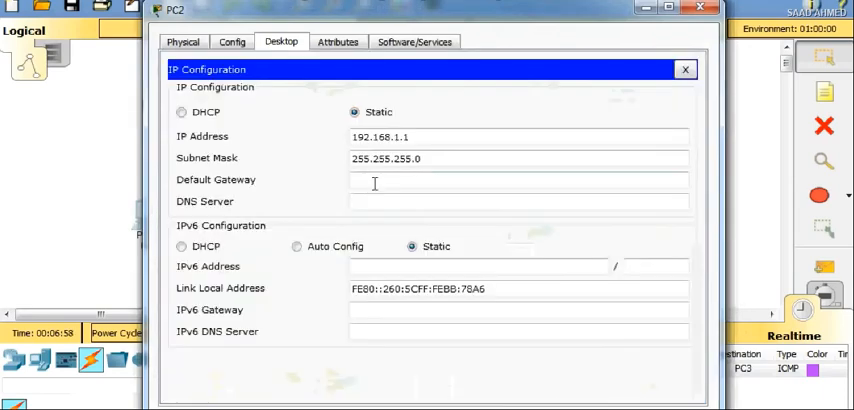
# Set PC2's default gateway to 192.168.1.10 and close its settings.
pyautogui.write('192.168.1.10')
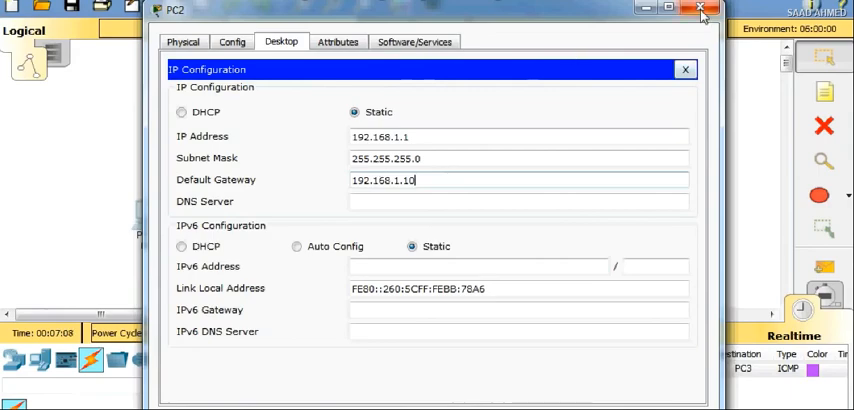
pyautogui.click(700, 12)
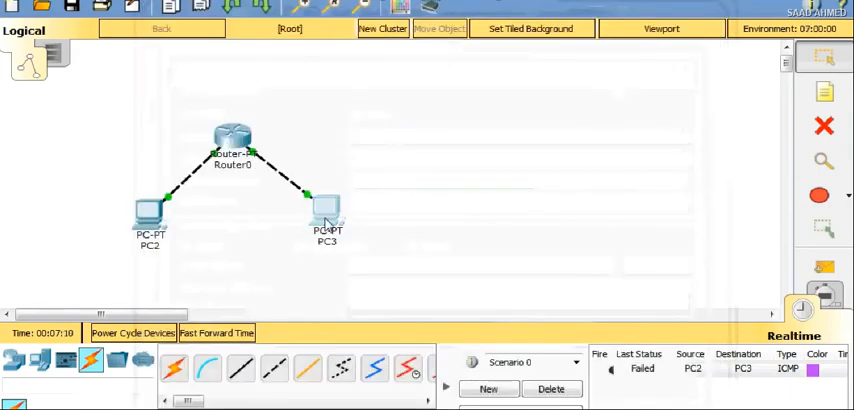
# Set PC3's default gateway to the router's 192.168.2 address.
pyautogui.doubleClick(328, 216)
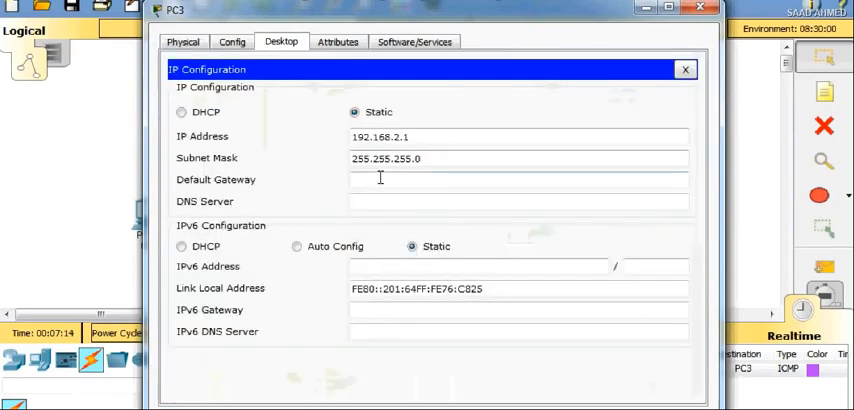
pyautogui.write('192.168.')
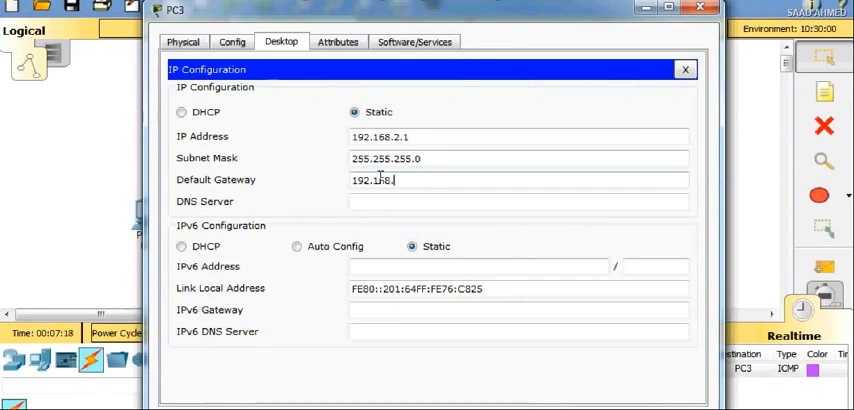
pyautogui.write('1')
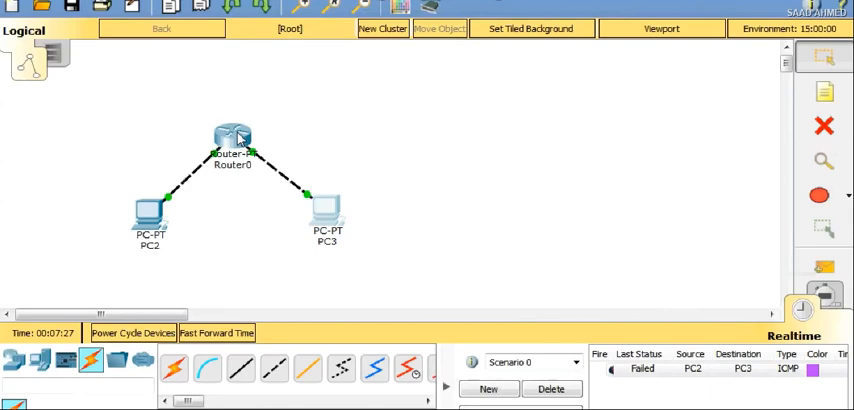
# Add networks 192.168.1.0 and 192.168.2.0 to Router0's RIP routing and close the router.
pyautogui.doubleClick(234, 136)
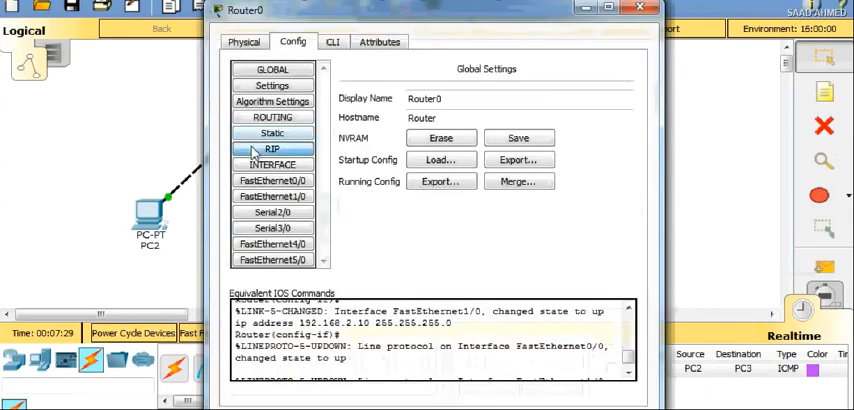
pyautogui.click(272, 148)
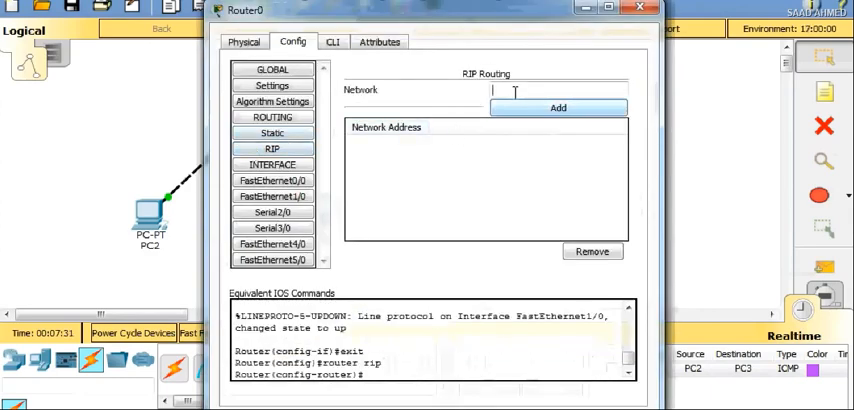
pyautogui.write('192.168.1.1')
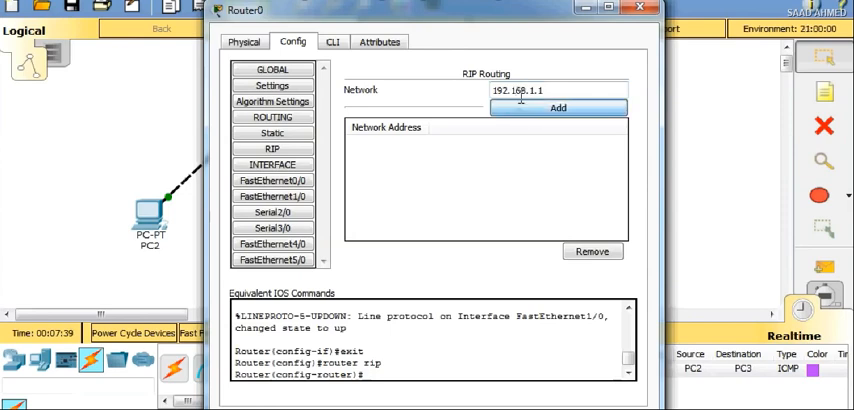
pyautogui.click(556, 108)
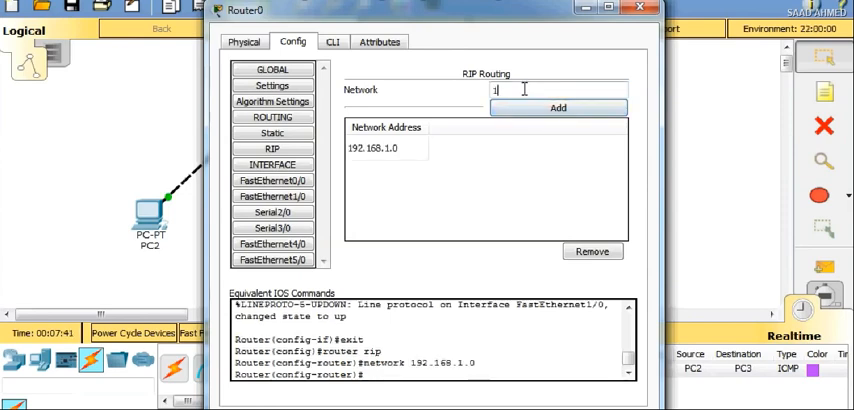
pyautogui.write('92.168.2.1')
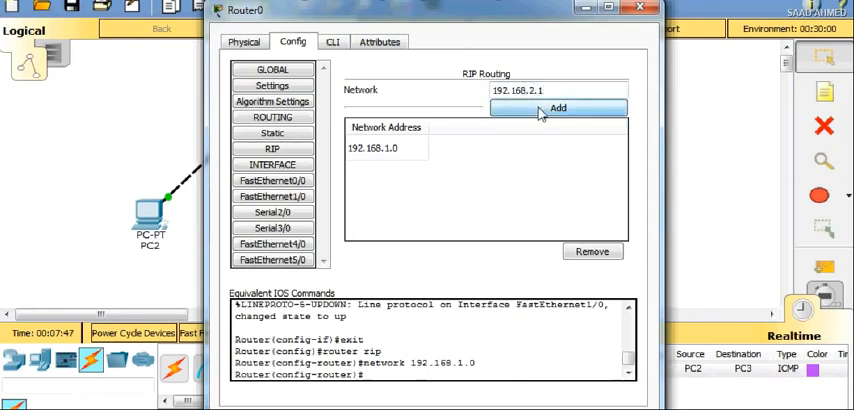
pyautogui.click(556, 108)
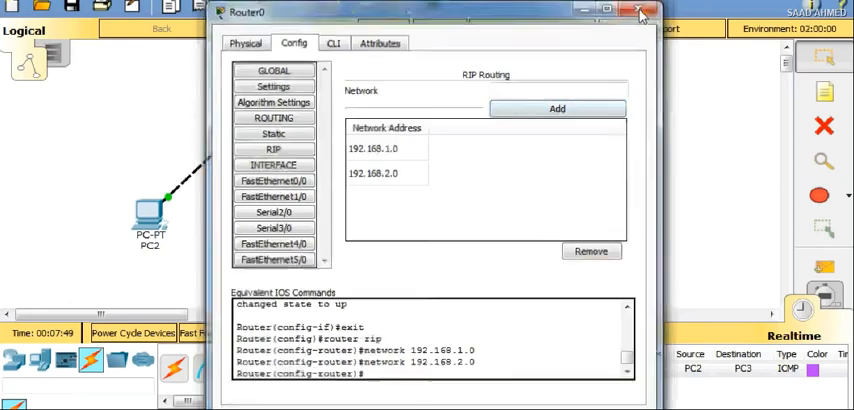
pyautogui.click(640, 12)
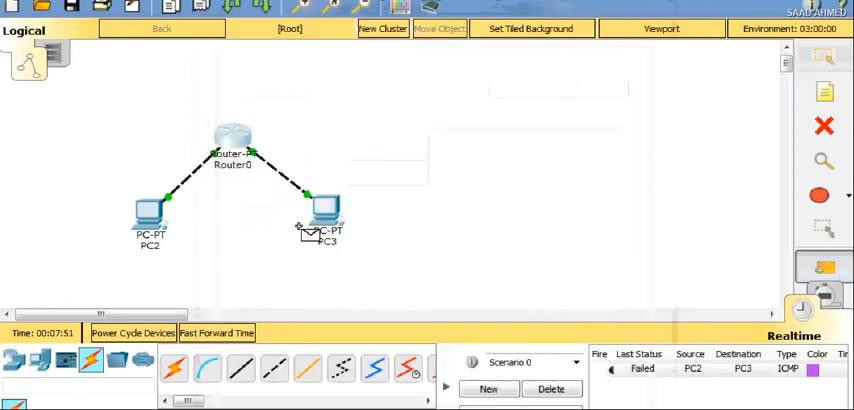